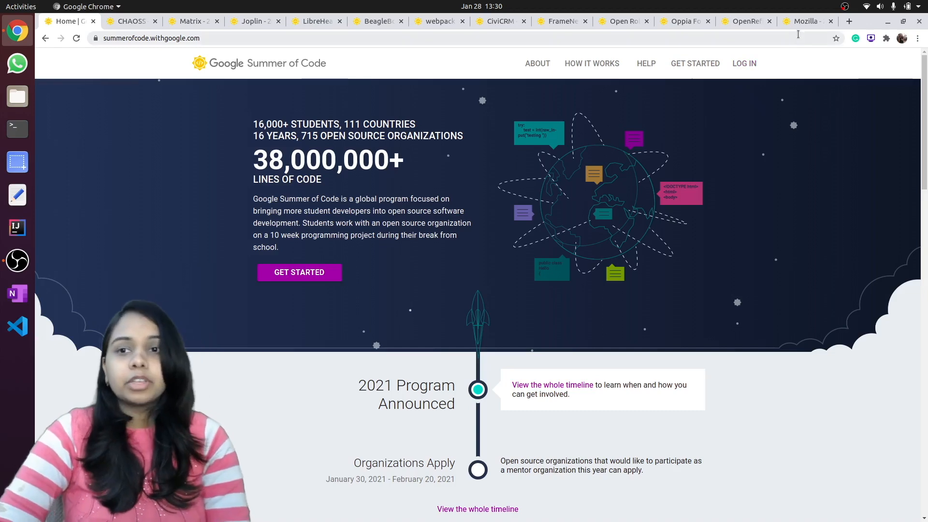
mouse_move(811, 21)
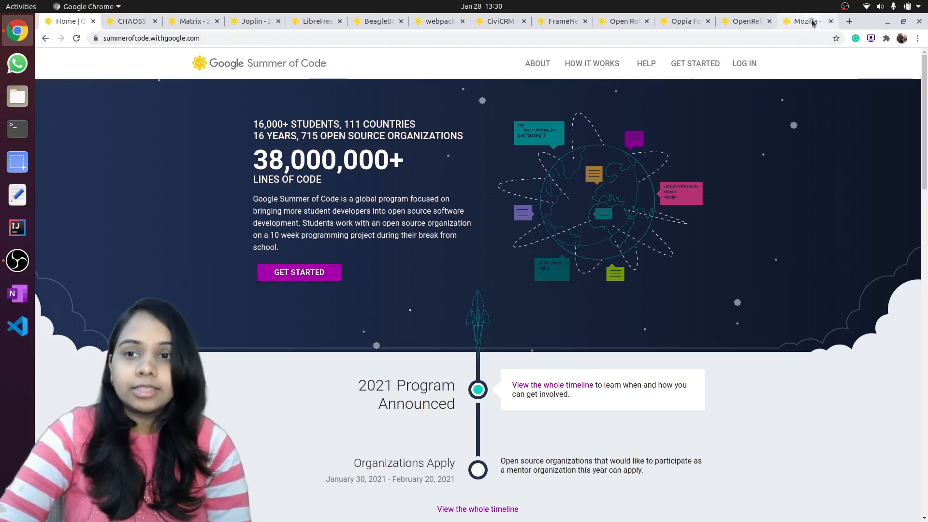
Switch to the Mozilla tab to view its GSoC 2020 organization page.
click(803, 21)
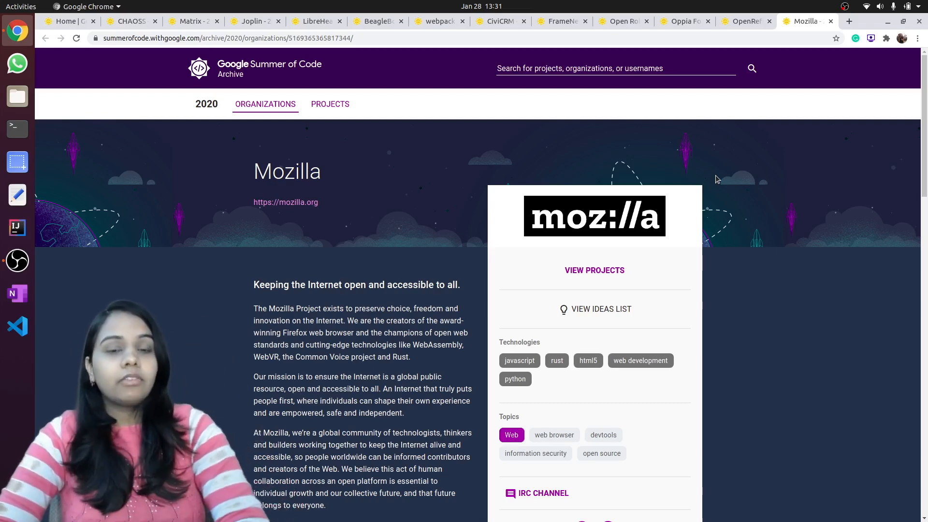
mouse_move(816, 41)
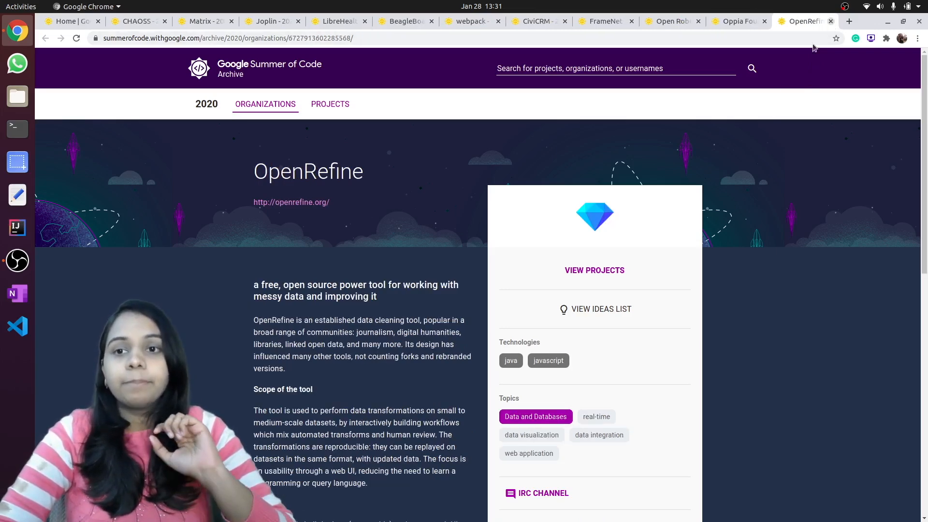
mouse_move(719, 215)
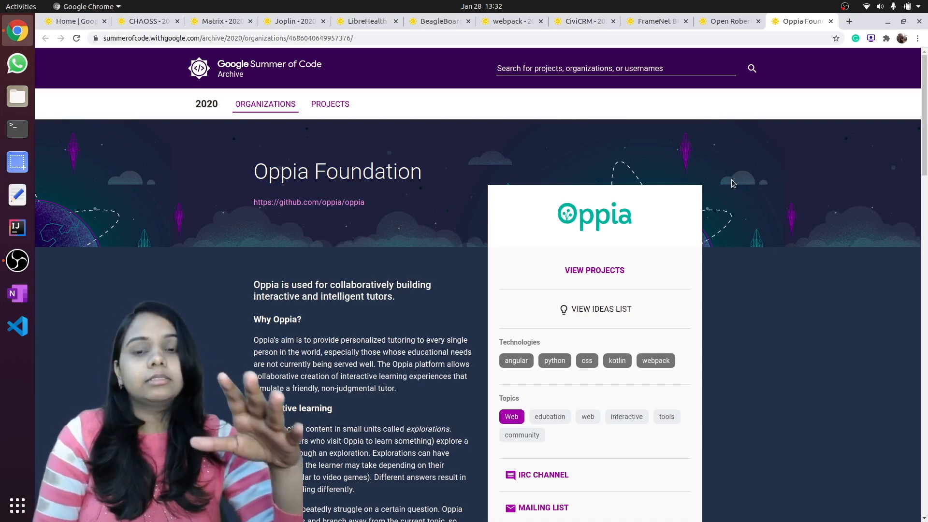
mouse_move(804, 131)
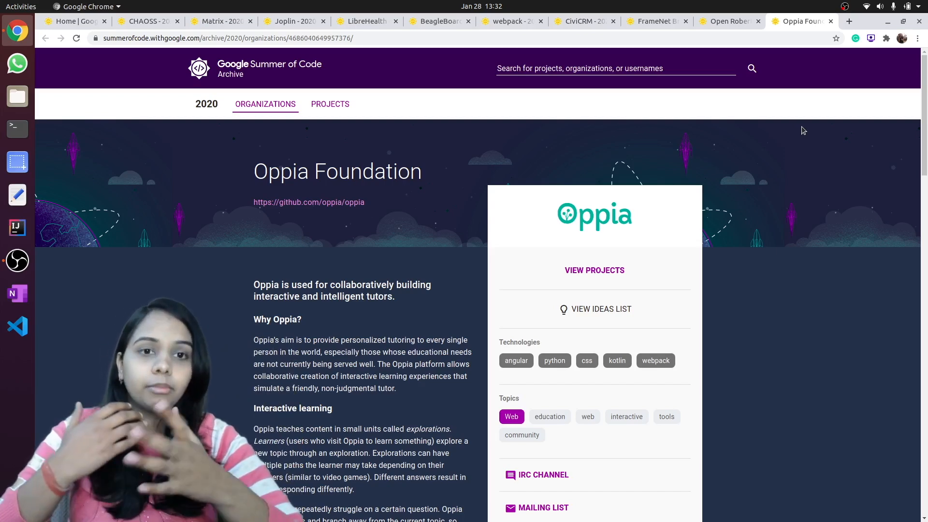
mouse_move(828, 72)
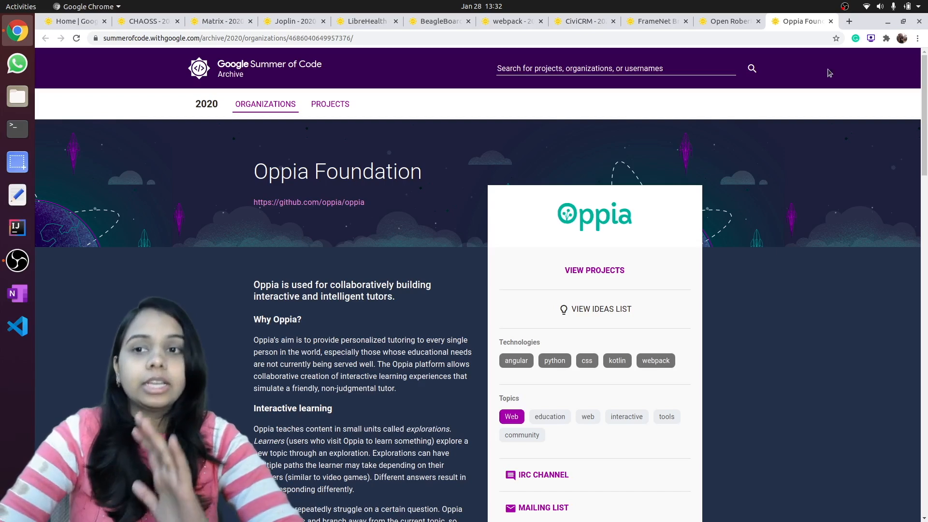
Close the Oppia Foundation tab and skim down and back up the Open Roberta page.
click(728, 21)
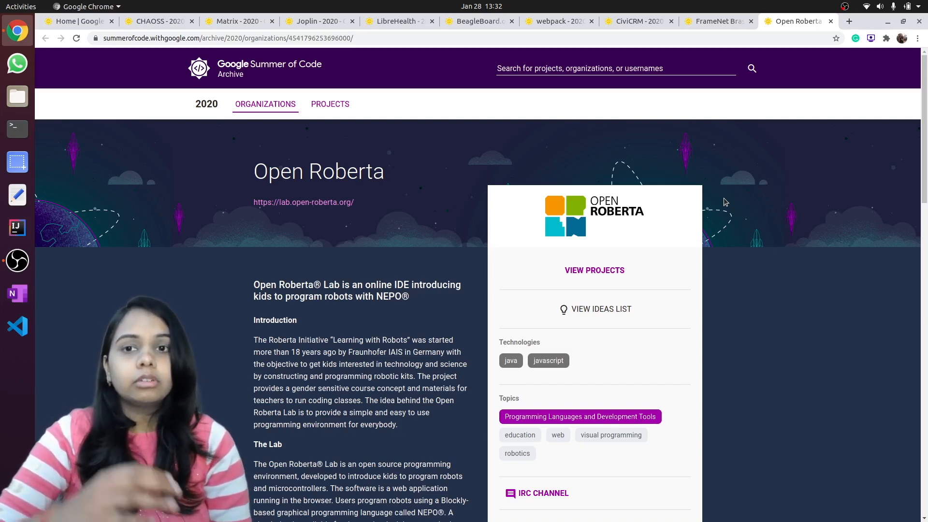
mouse_move(449, 279)
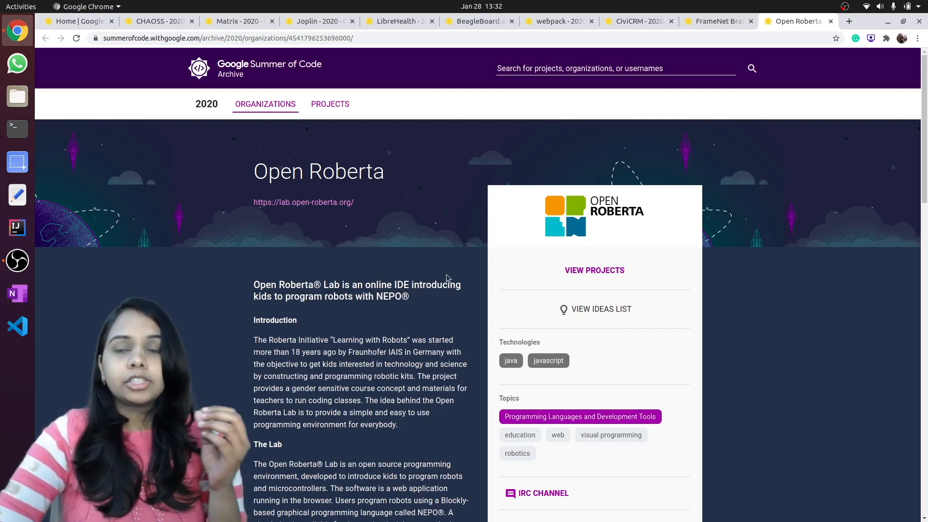
scroll(down, 3)
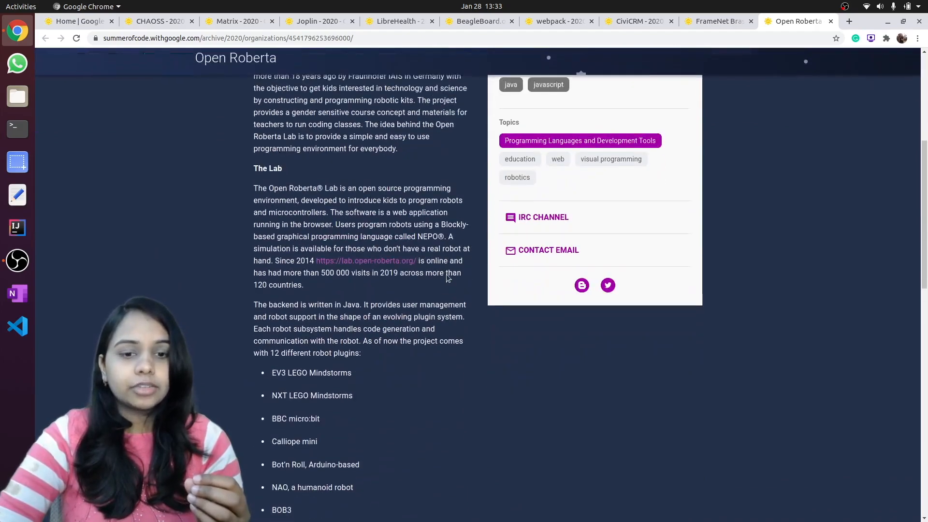
scroll(up, 3)
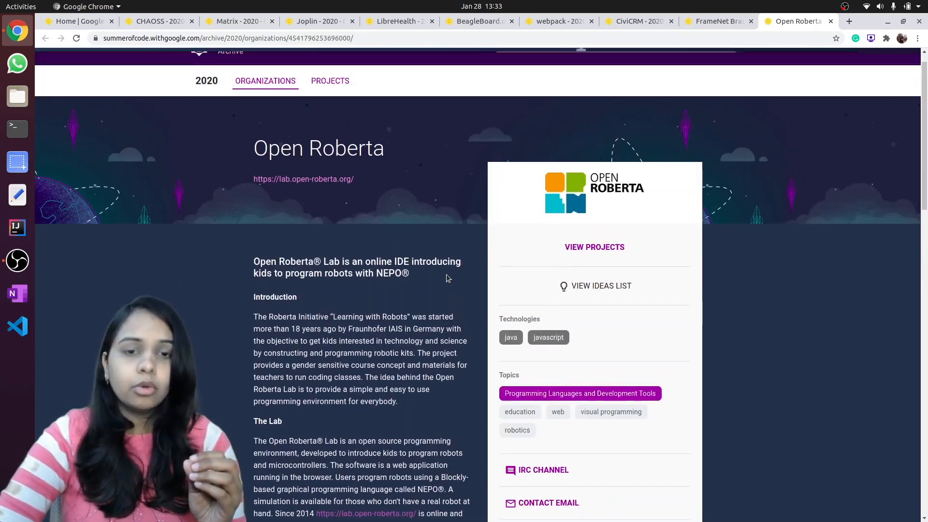
scroll(up, 3)
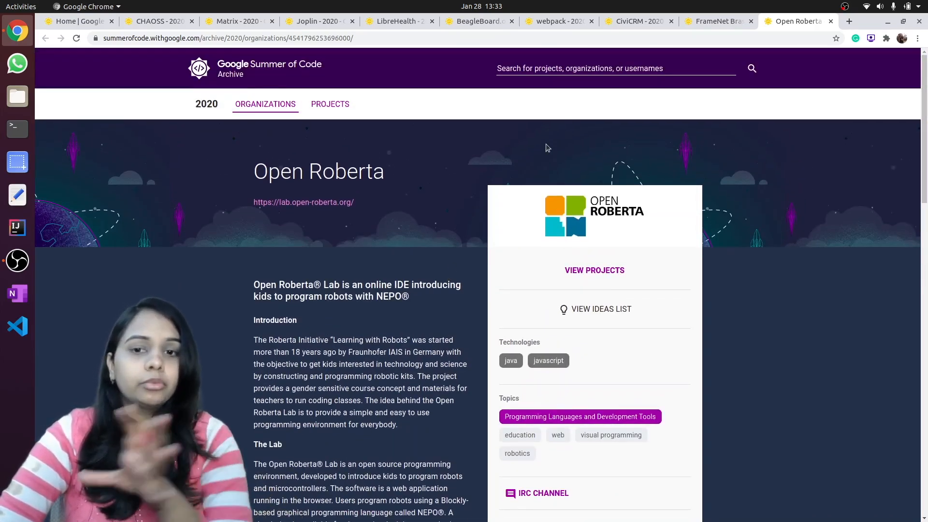
mouse_move(609, 130)
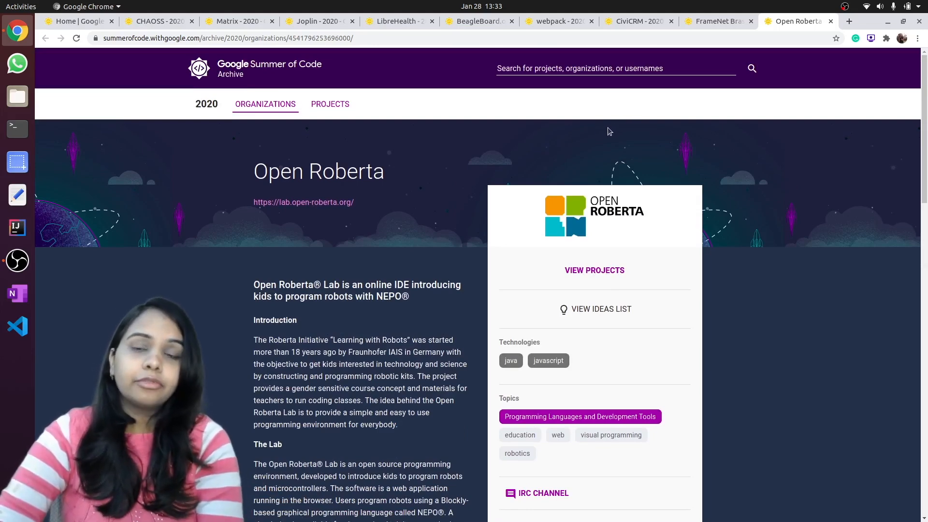
mouse_move(766, 43)
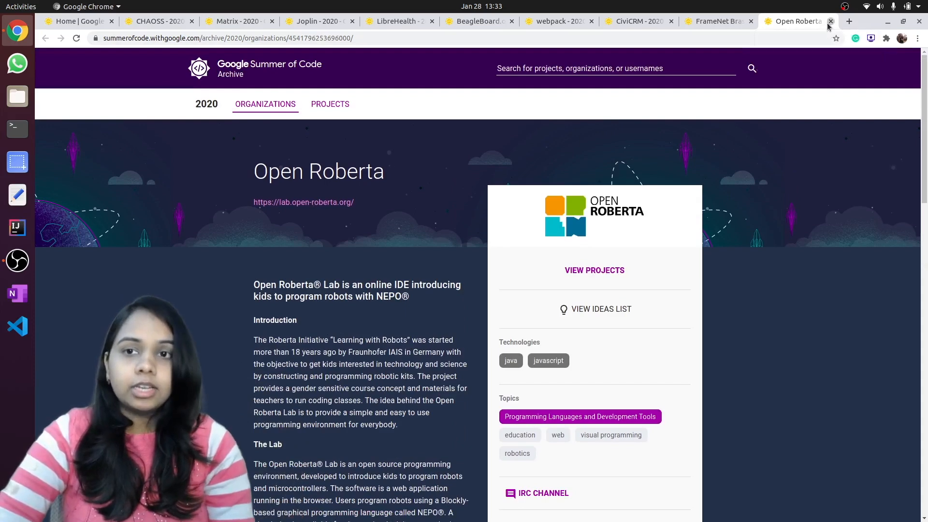
Close the Open Roberta tab so the FrameNet Brasil (UFJF) page shows.
click(832, 21)
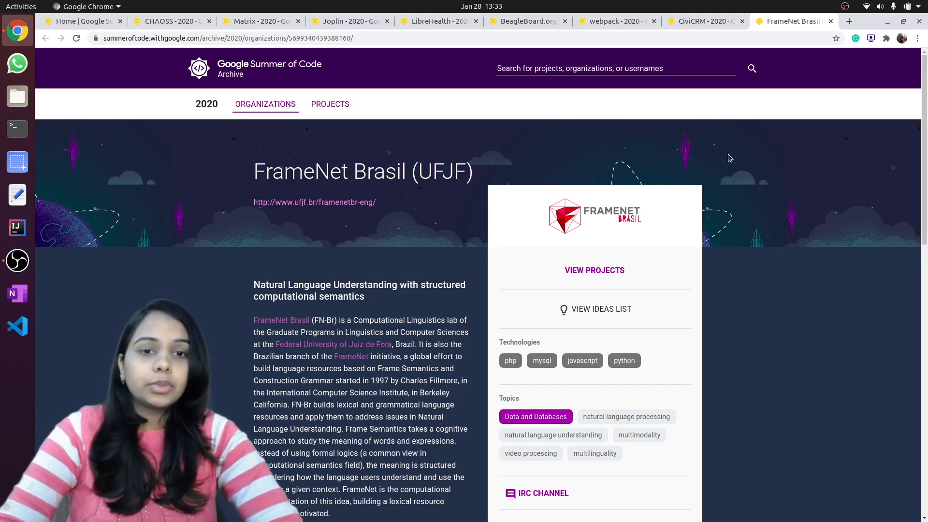
mouse_move(830, 21)
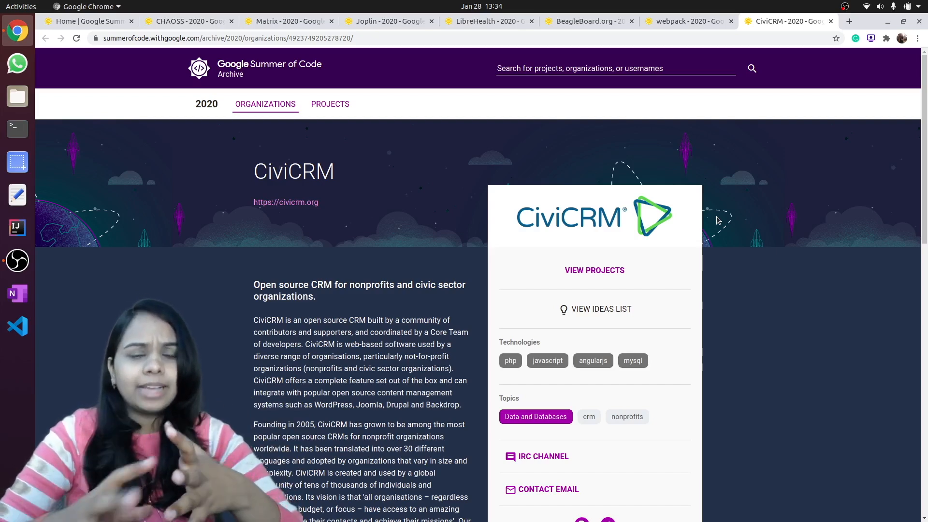
mouse_move(737, 171)
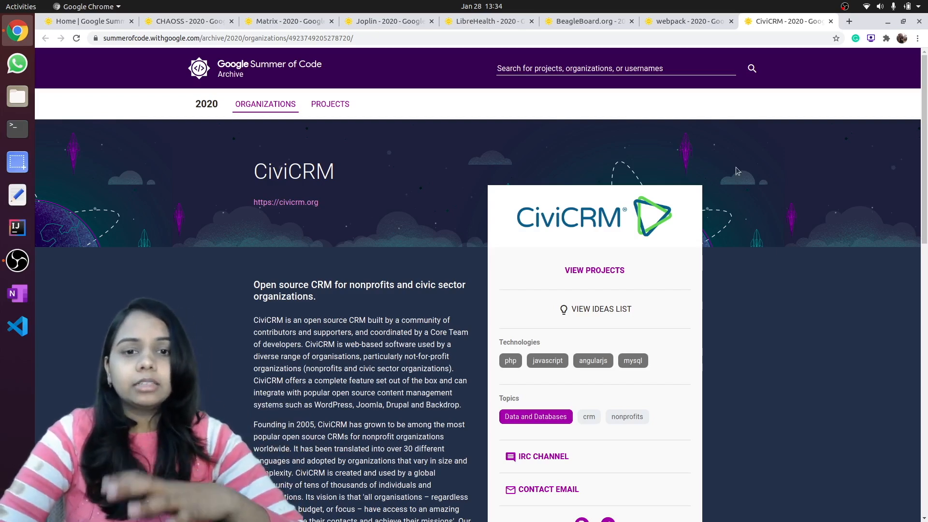
Close the CiviCRM and webpack tabs so the BeagleBoard.org page shows.
click(831, 21)
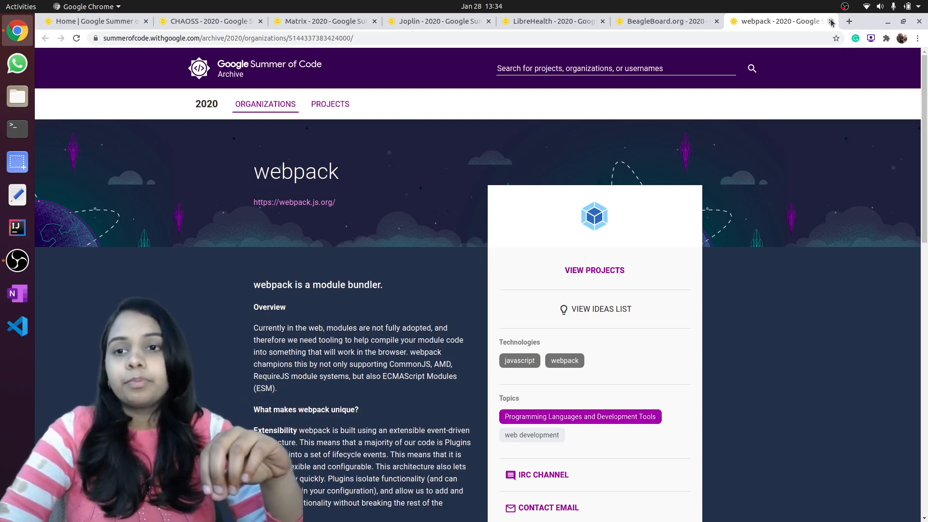
click(831, 21)
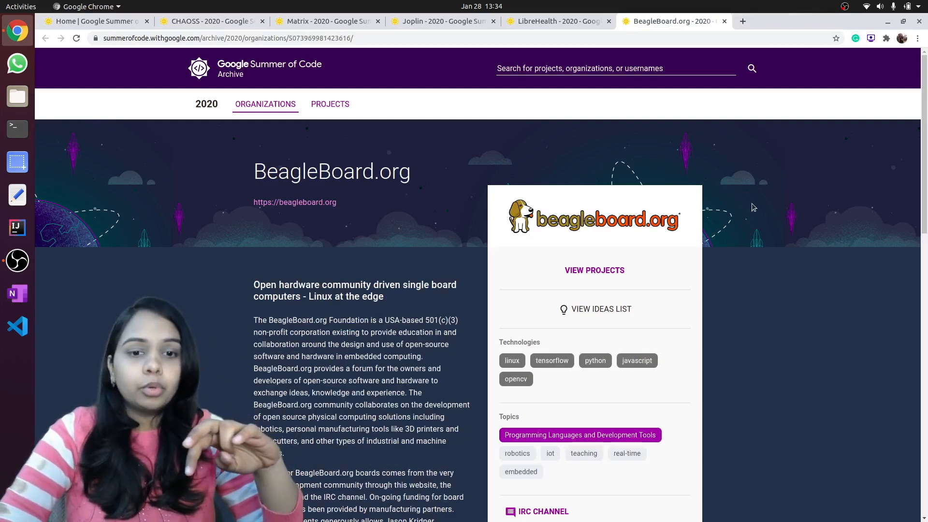
mouse_move(710, 244)
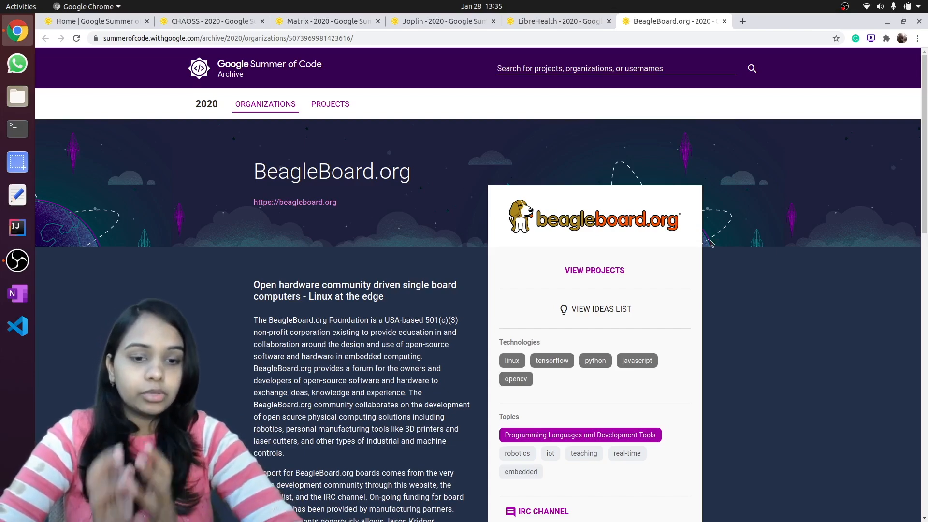
mouse_move(468, 377)
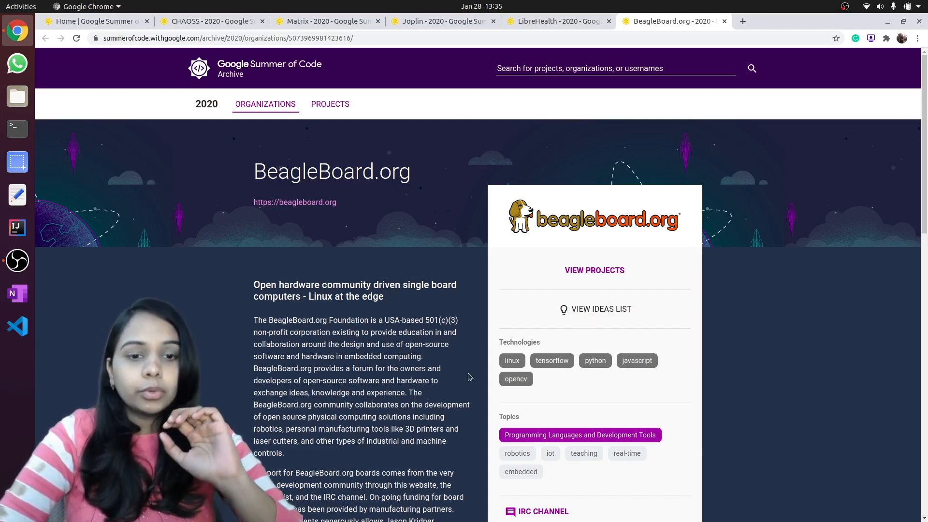
Read down and back up the BeagleBoard.org page, then close its tab to reveal LibreHealth.
scroll(down, 3)
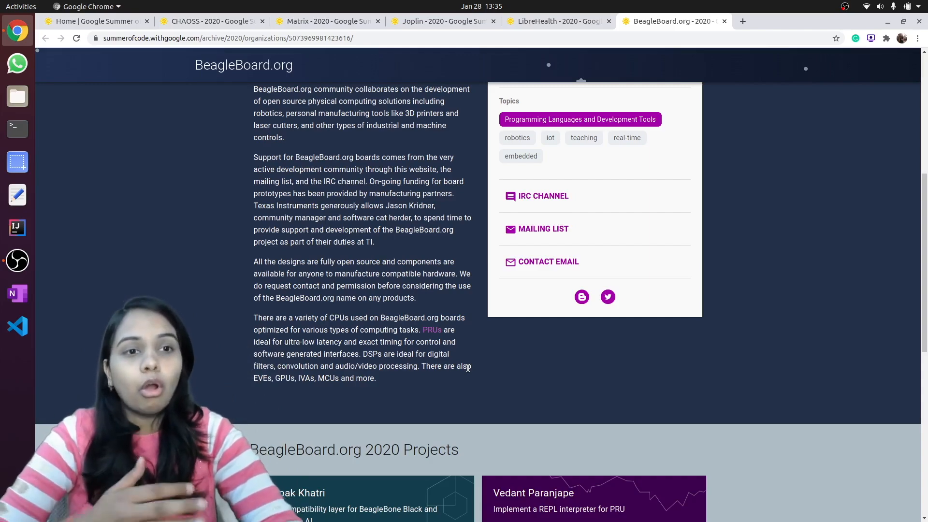
scroll(up, 3)
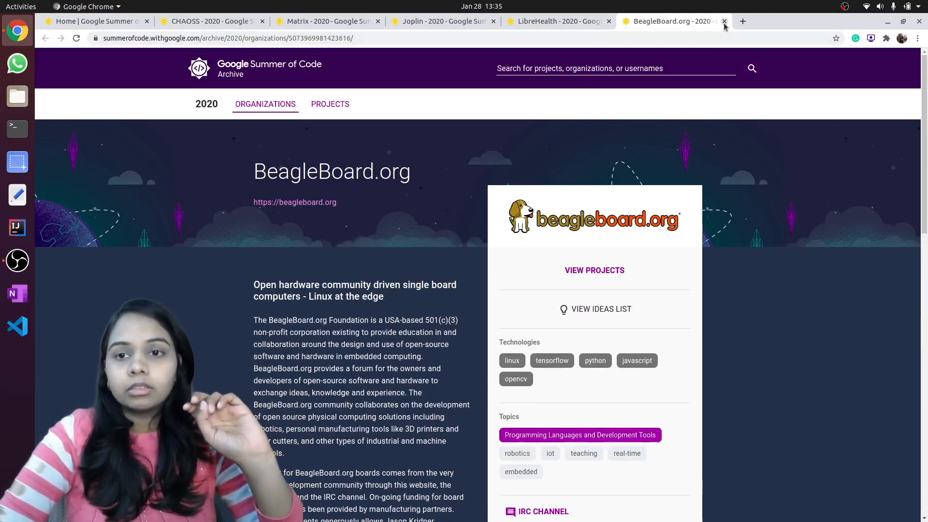
click(724, 21)
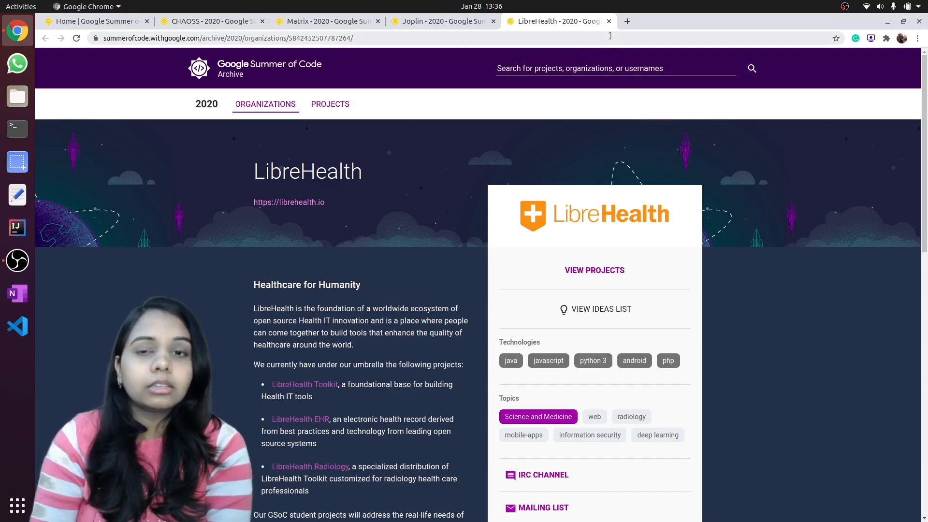
mouse_move(608, 22)
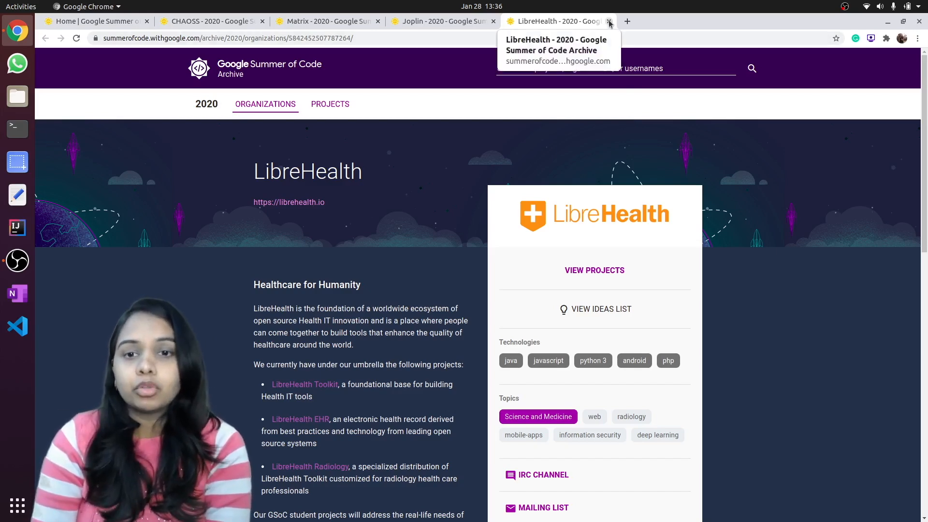
Close the LibreHealth tab so the Joplin page shows.
click(441, 20)
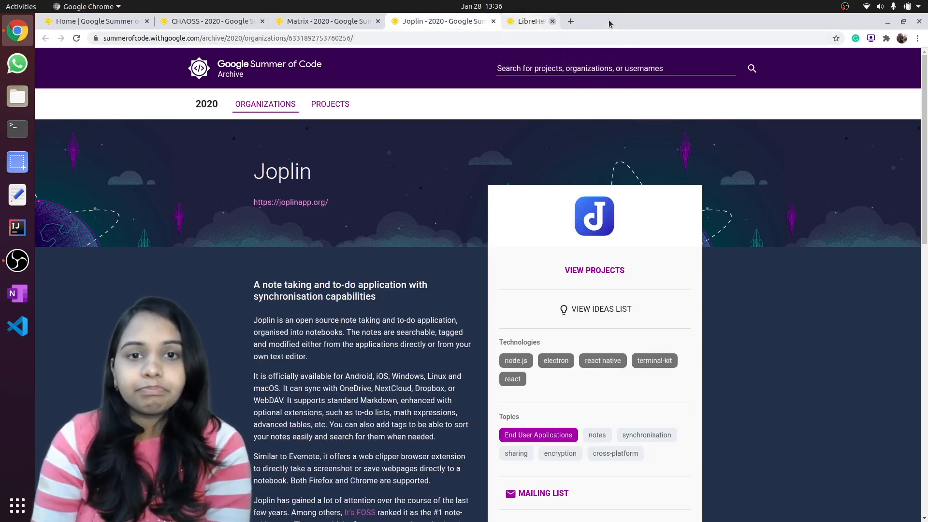
View the Joplin tab, then close it so the Matrix page shows.
click(552, 22)
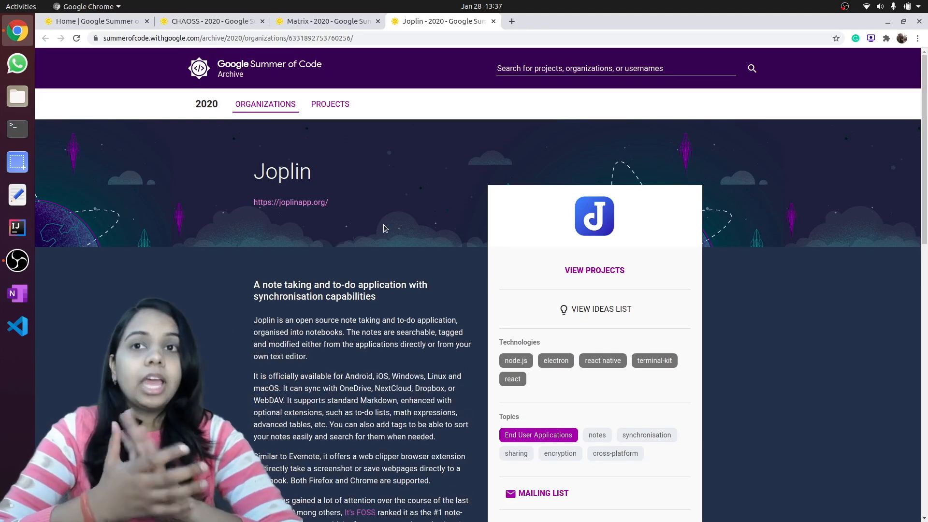
mouse_move(412, 127)
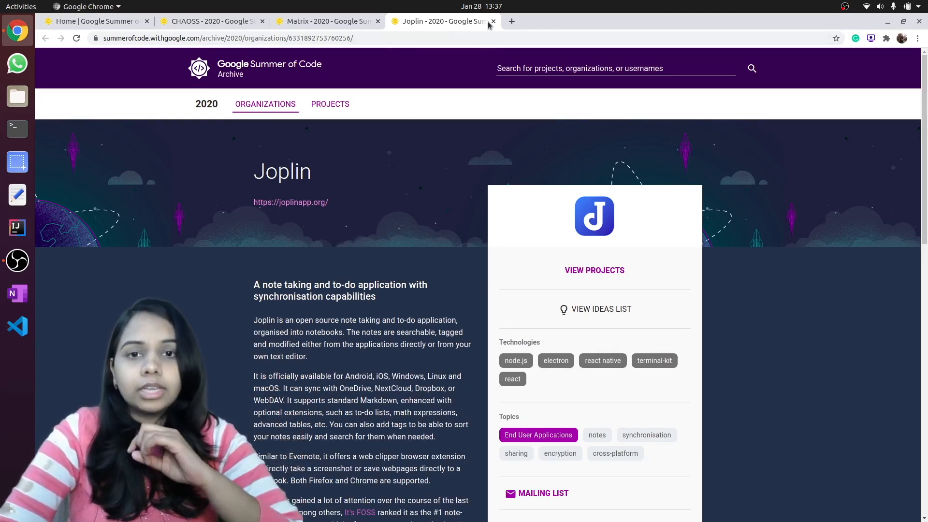
click(492, 21)
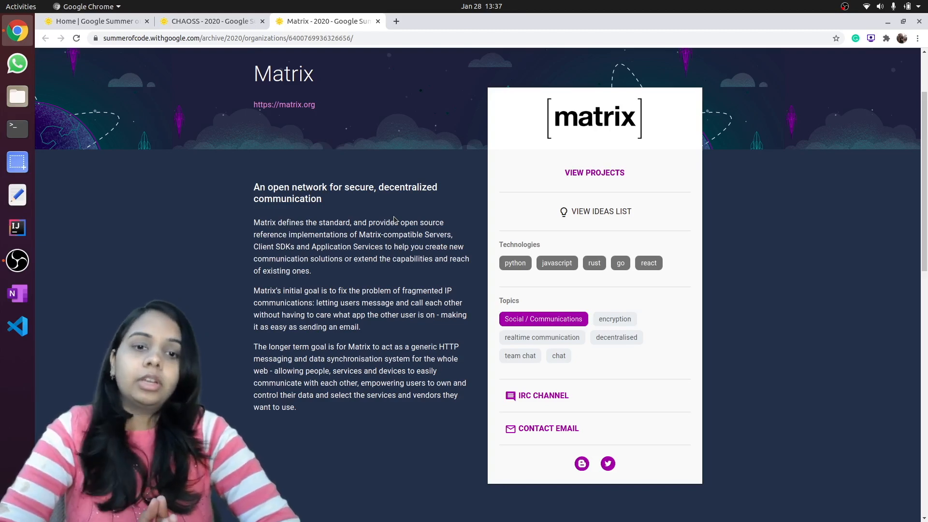
mouse_move(378, 22)
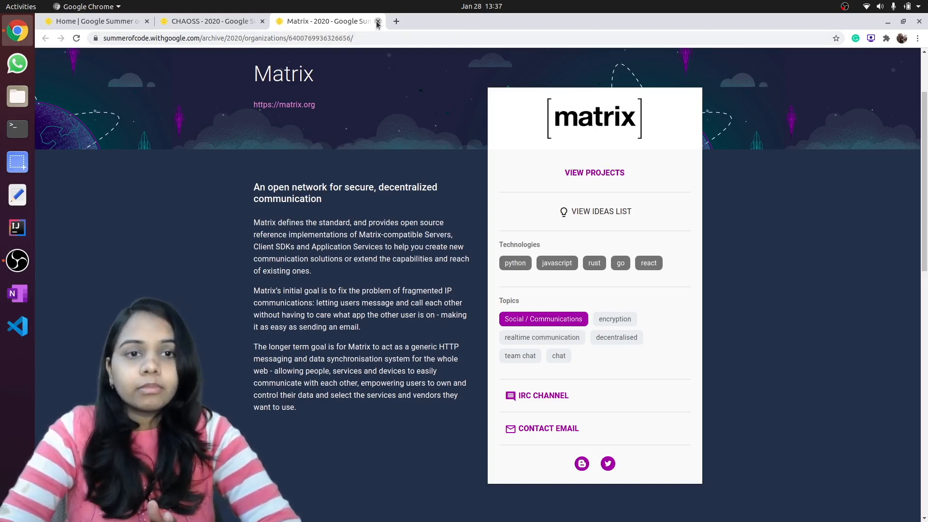
Close the Matrix tab so the CHAOSS page shows.
click(378, 22)
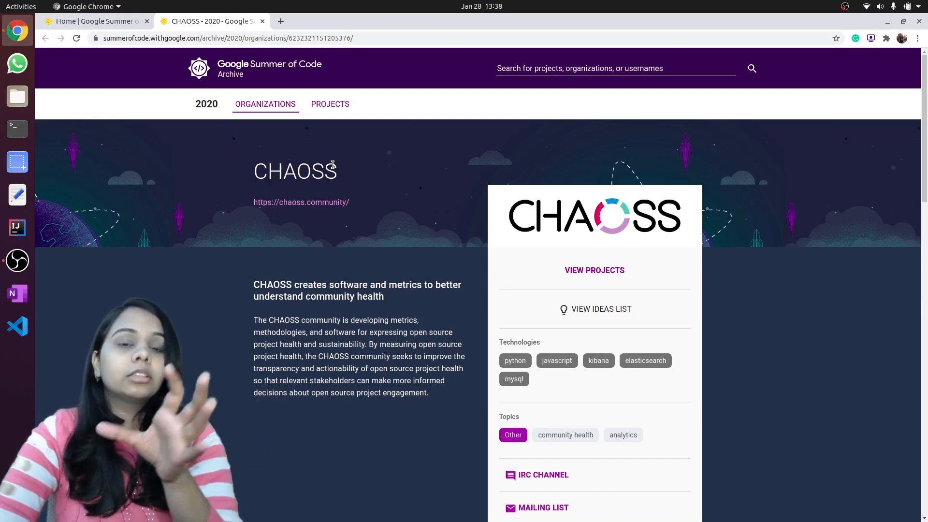
mouse_move(226, 155)
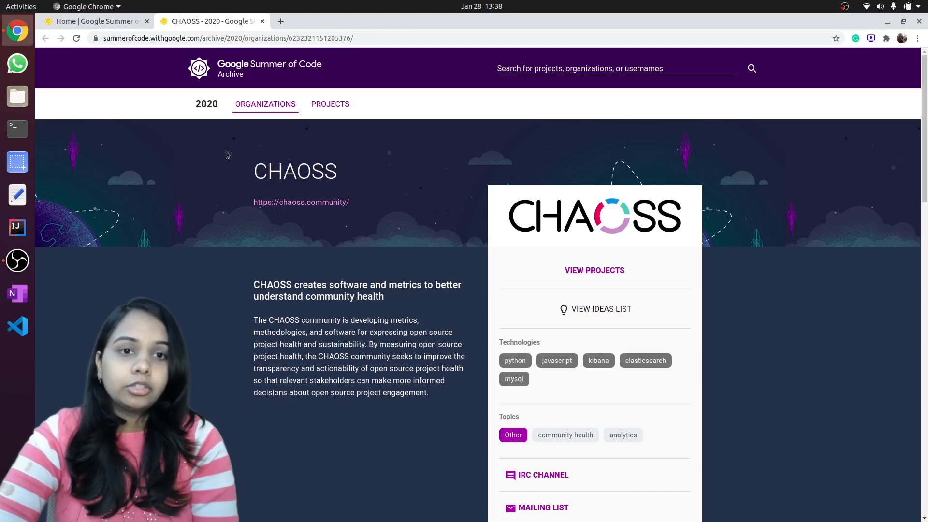
Close the CHAOSS tab, leaving only the GSoC home page open.
click(262, 20)
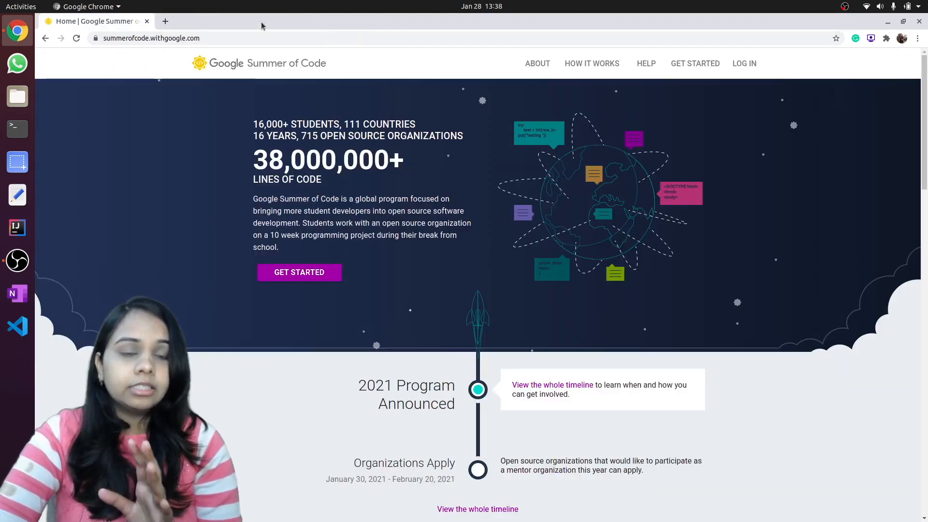
mouse_move(243, 117)
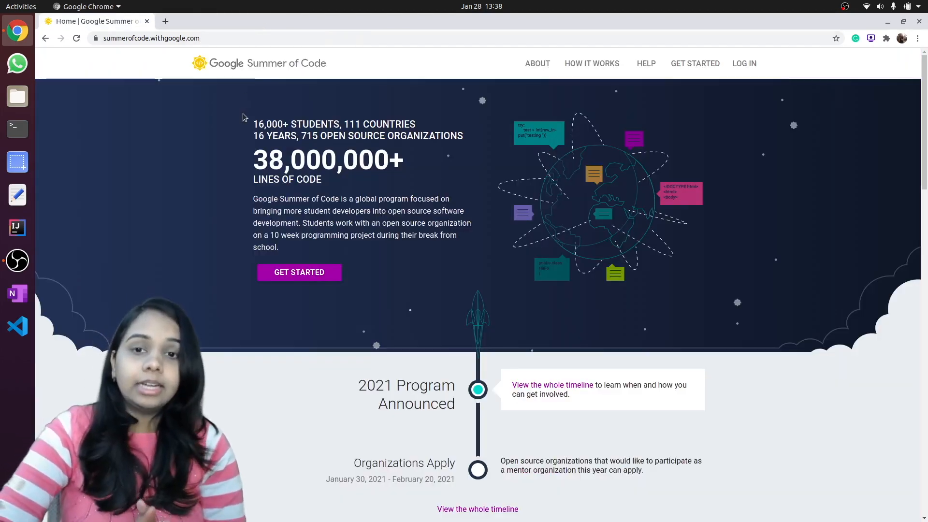